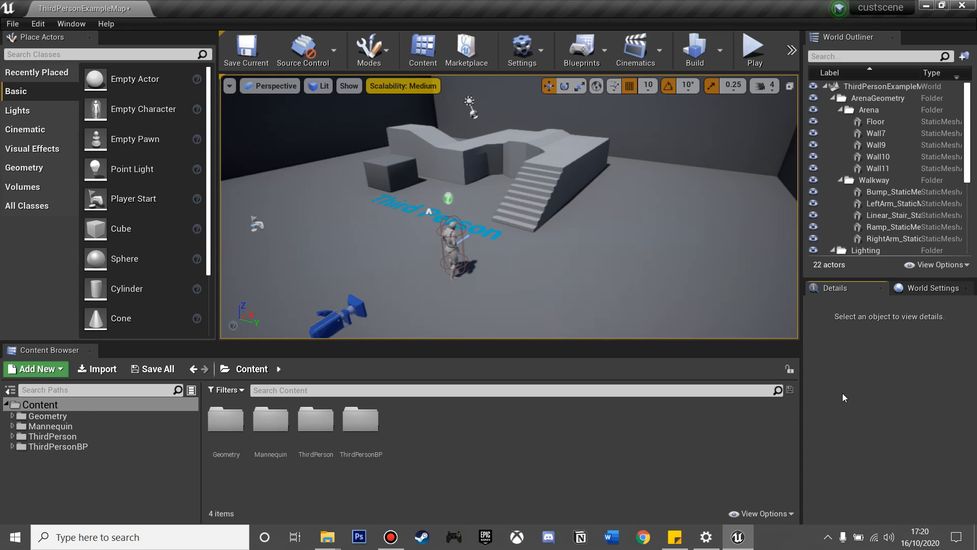
# Step: Add a new level sequence via Cinematics and save it under the name cutscene
pyautogui.click(635, 50)
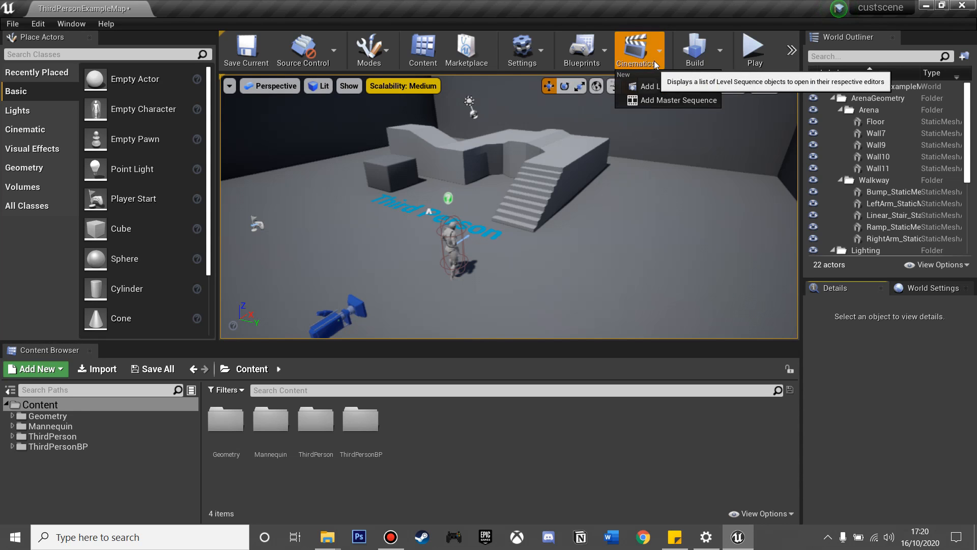
pyautogui.click(678, 101)
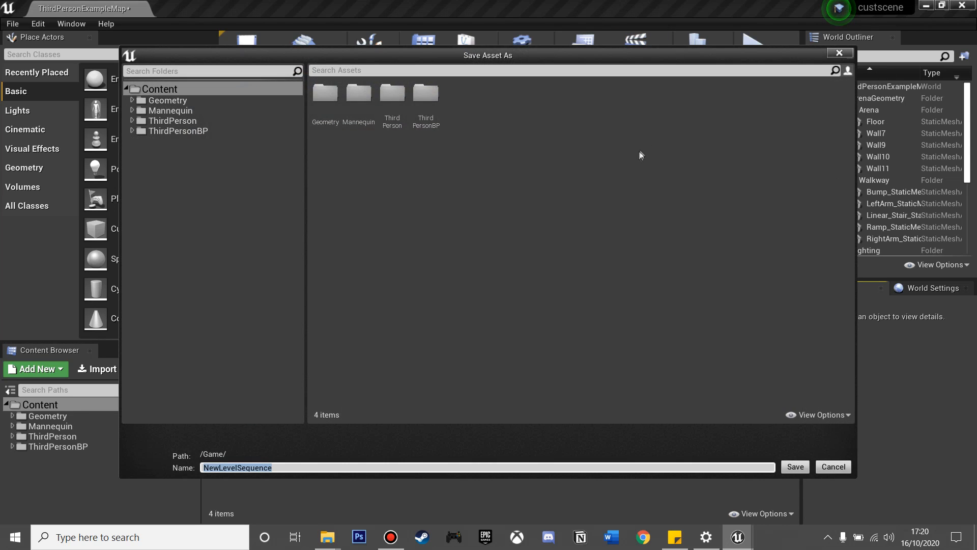
pyautogui.write('cutscene')
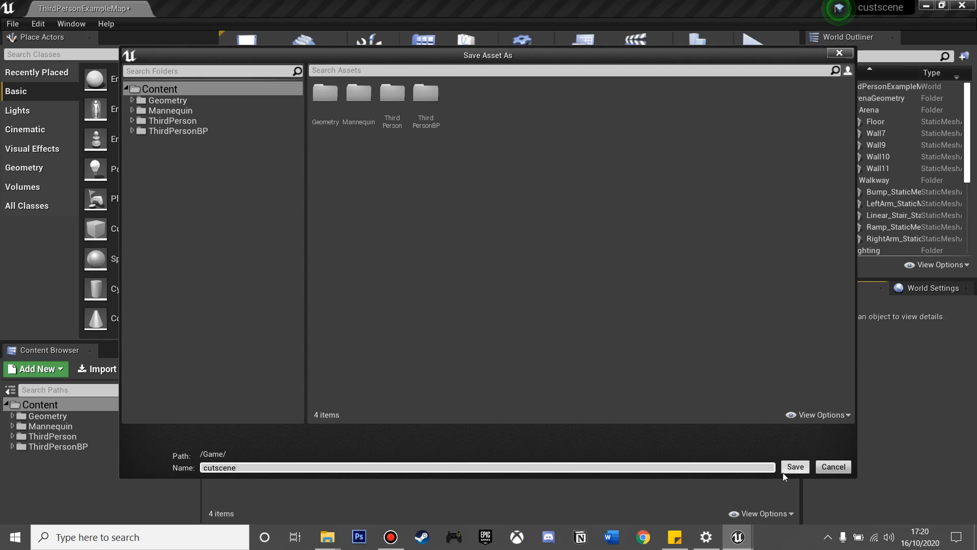
pyautogui.click(795, 467)
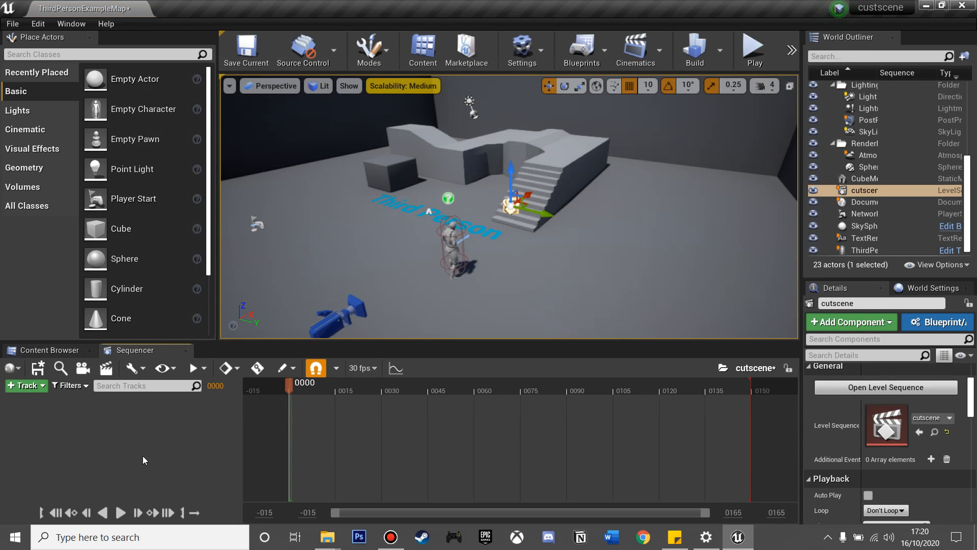
# Step: Add the cutscene actor as a Sequencer track and search Place Actors for camera
pyautogui.click(24, 385)
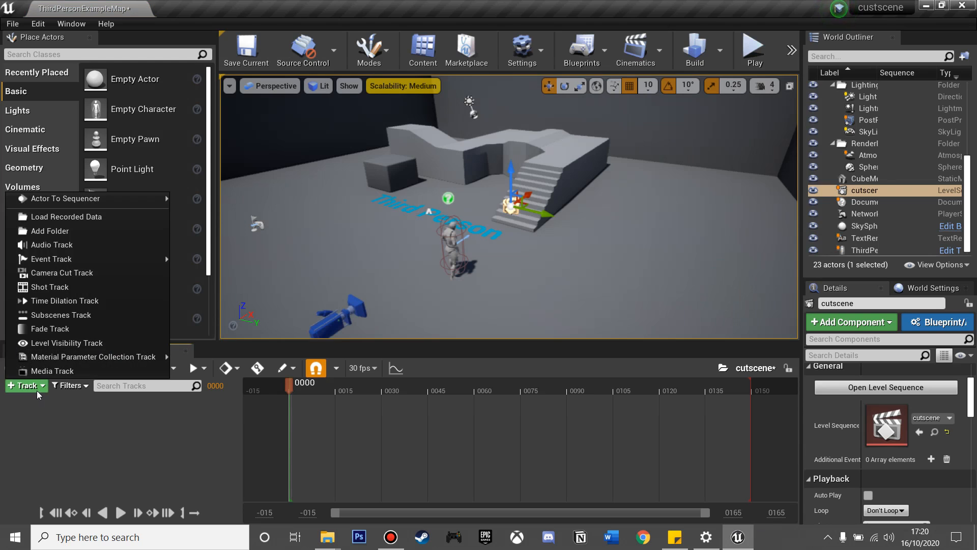
pyautogui.click(88, 199)
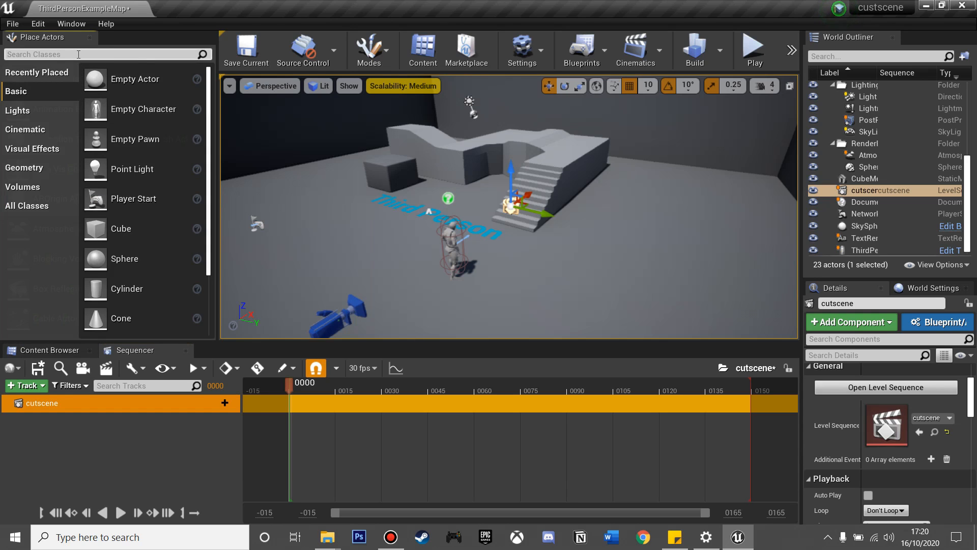
pyautogui.write('came')
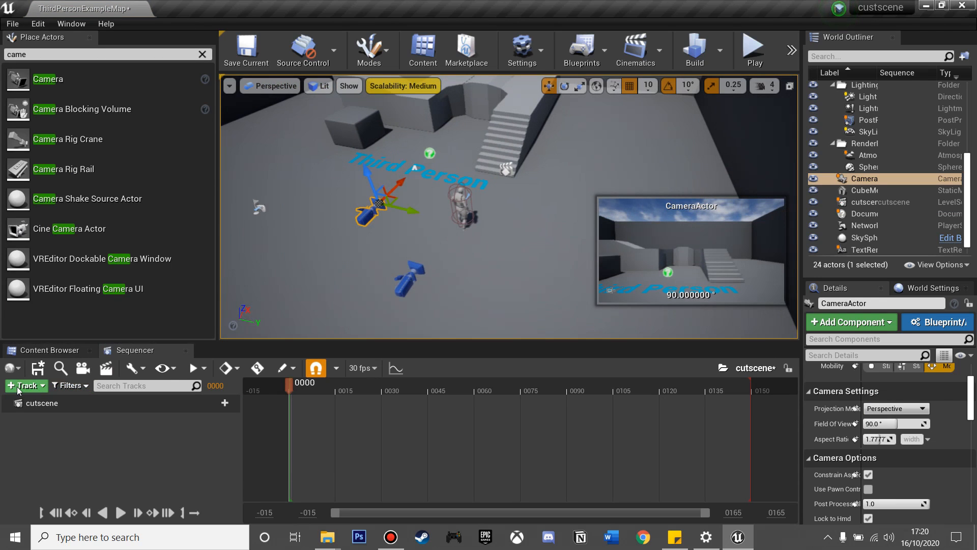
# Step: Bind the placed CameraActor into the cutscene sequence via Actor To Sequencer
pyautogui.click(23, 385)
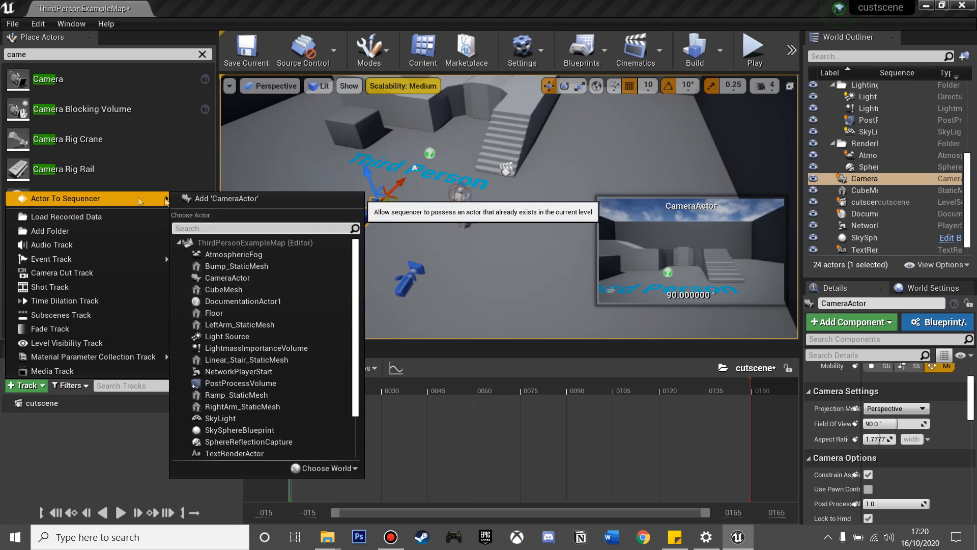
pyautogui.click(227, 277)
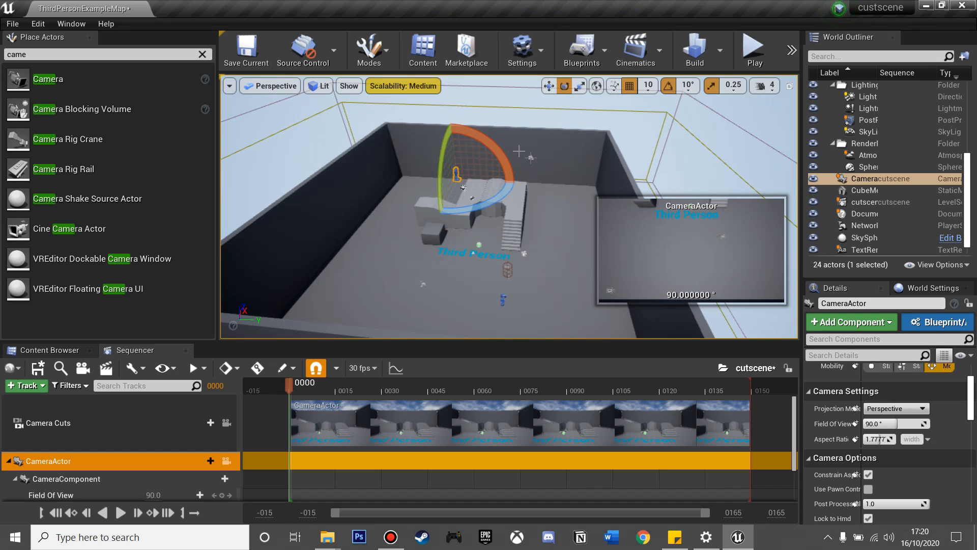
pyautogui.moveTo(563, 85)
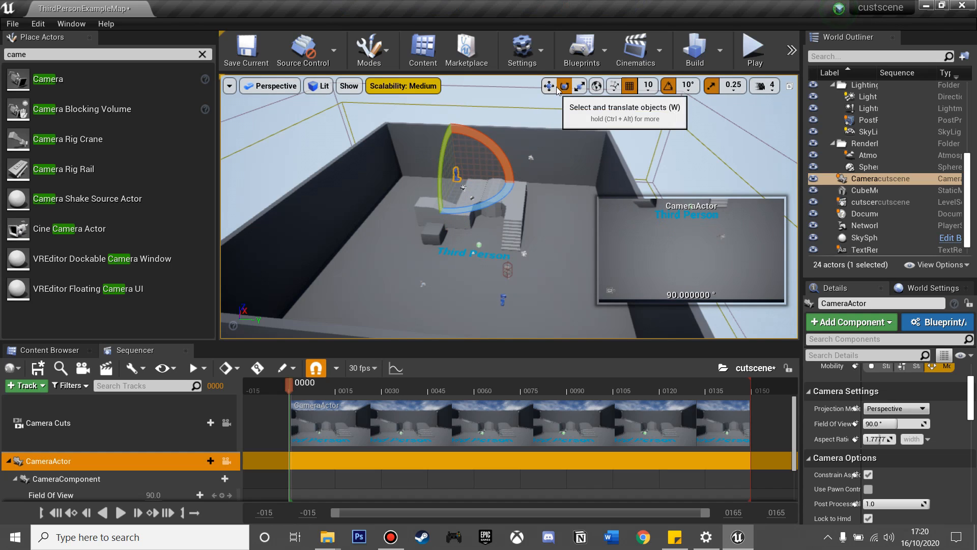
# Step: Move and rotate the CameraActor along the timeline, keying its transform at each shot
pyautogui.click(547, 86)
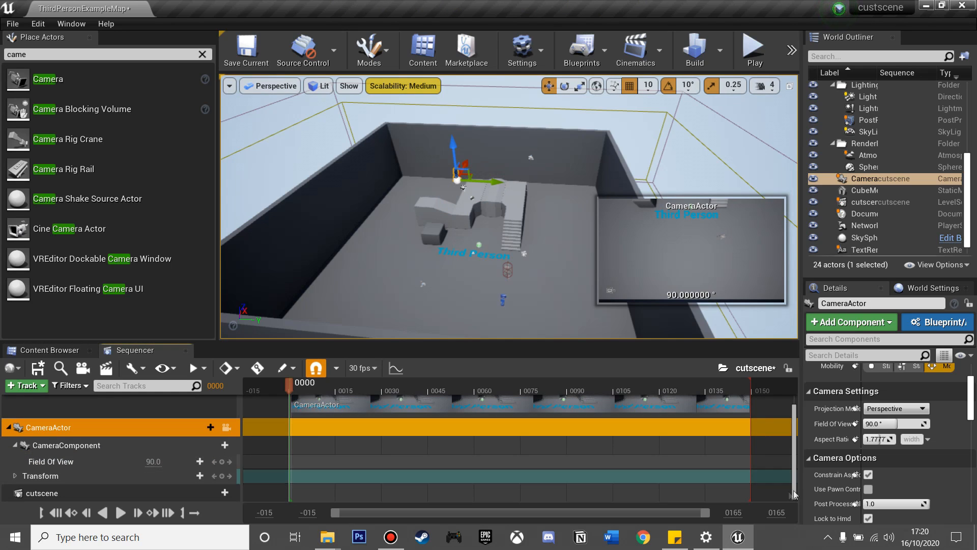
pyautogui.moveTo(220, 475)
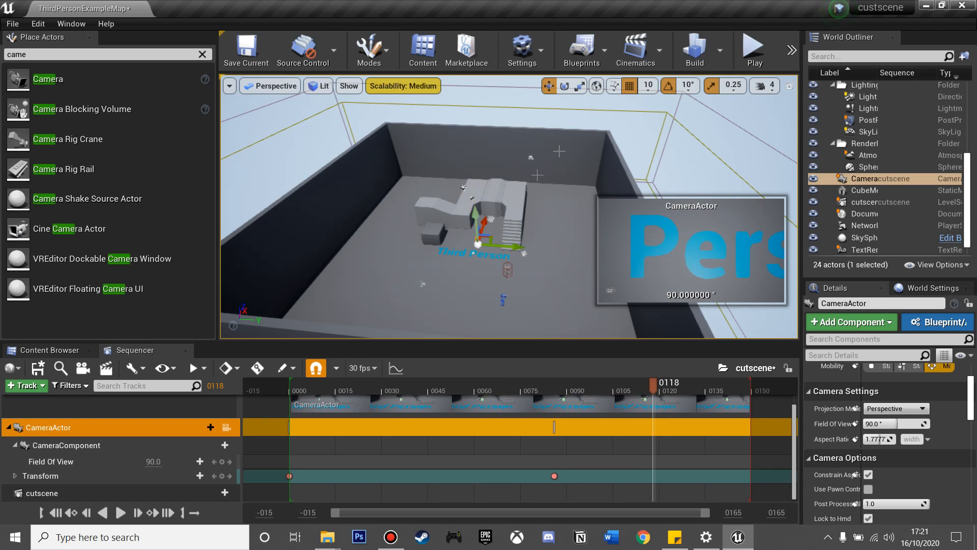
pyautogui.click(565, 85)
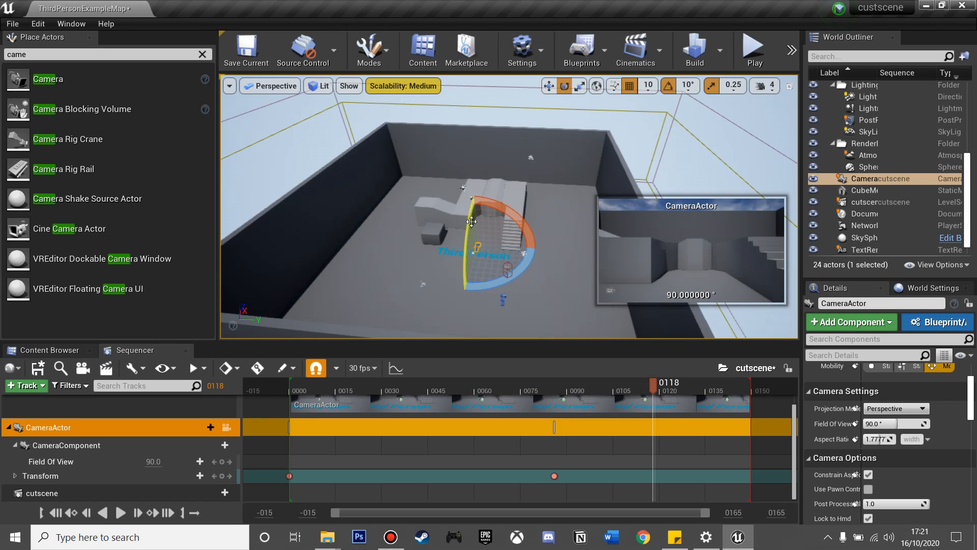
pyautogui.moveTo(470, 222); pyautogui.dragTo(532, 266)
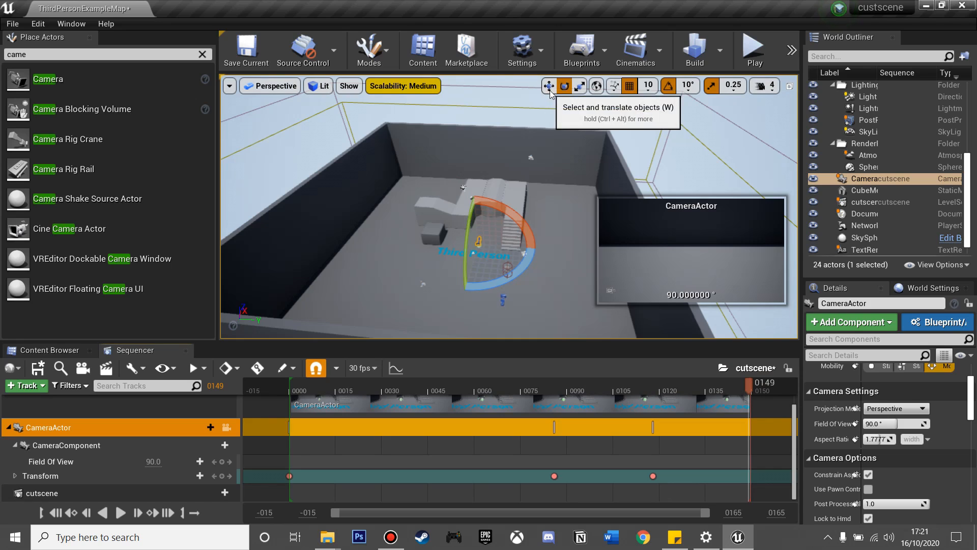
pyautogui.click(548, 86)
pyautogui.write('2.5')
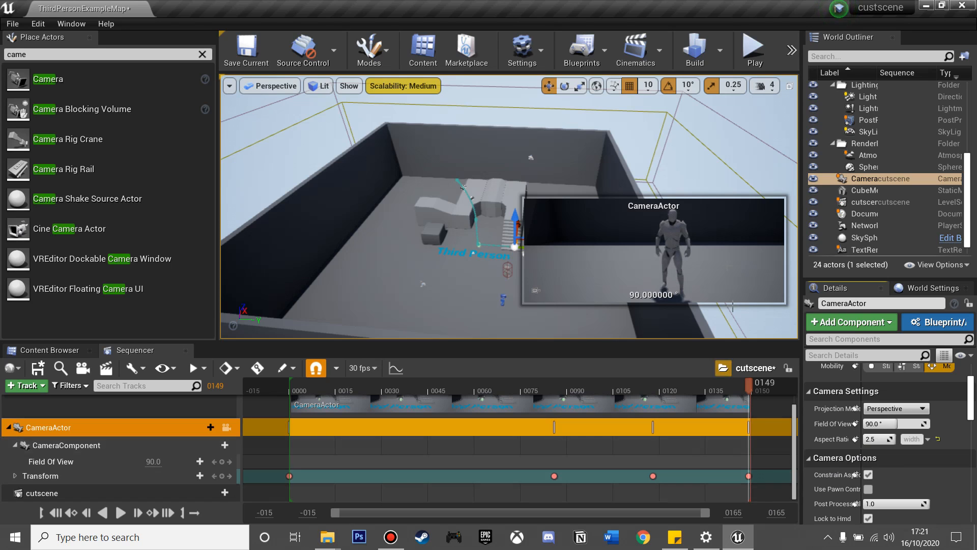
# Step: Select the cutscene actor in the World Outliner and open the Level Blueprint
pyautogui.click(581, 50)
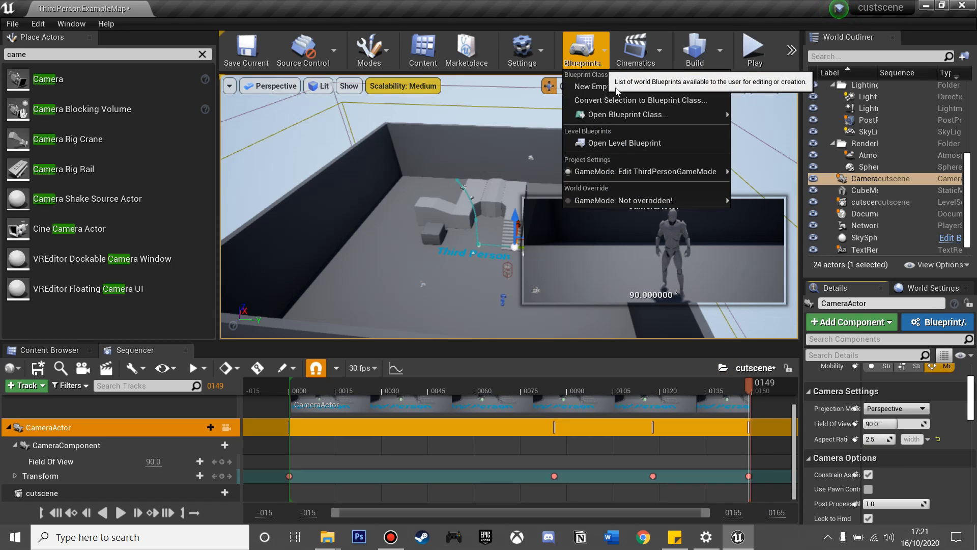
pyautogui.click(622, 143)
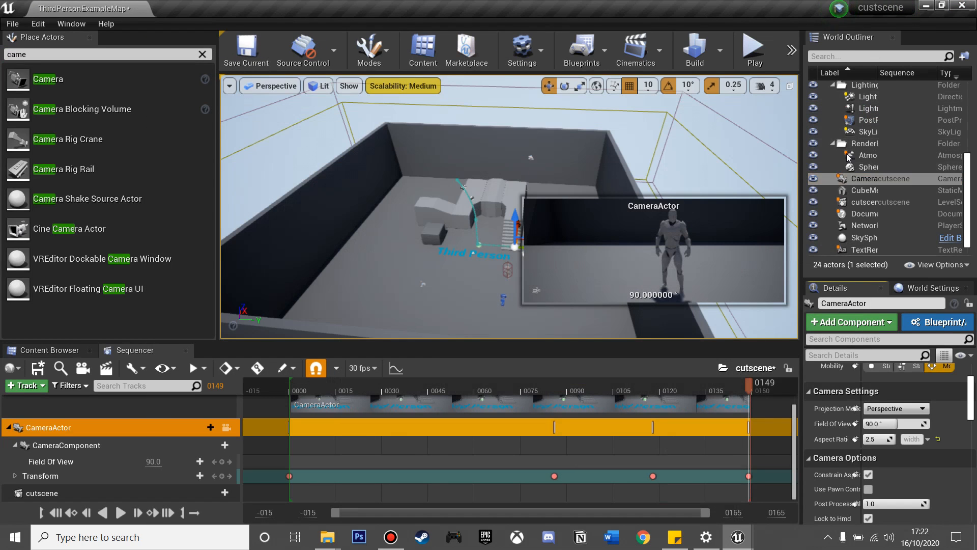
pyautogui.click(882, 201)
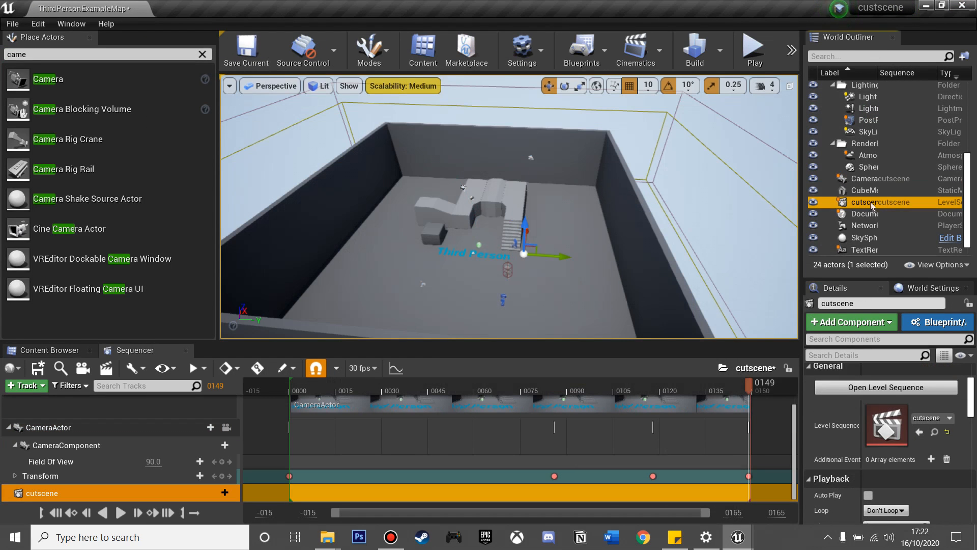
pyautogui.click(581, 50)
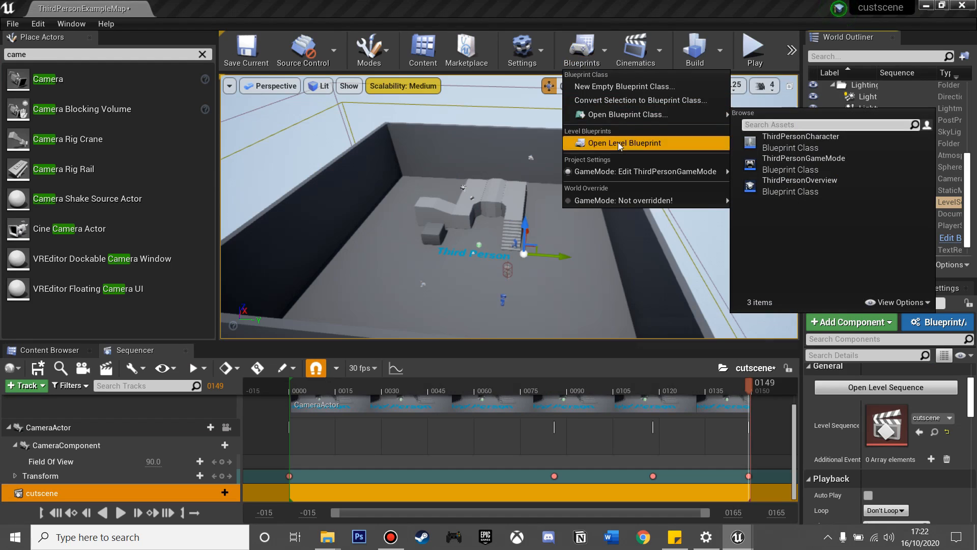
pyautogui.click(624, 143)
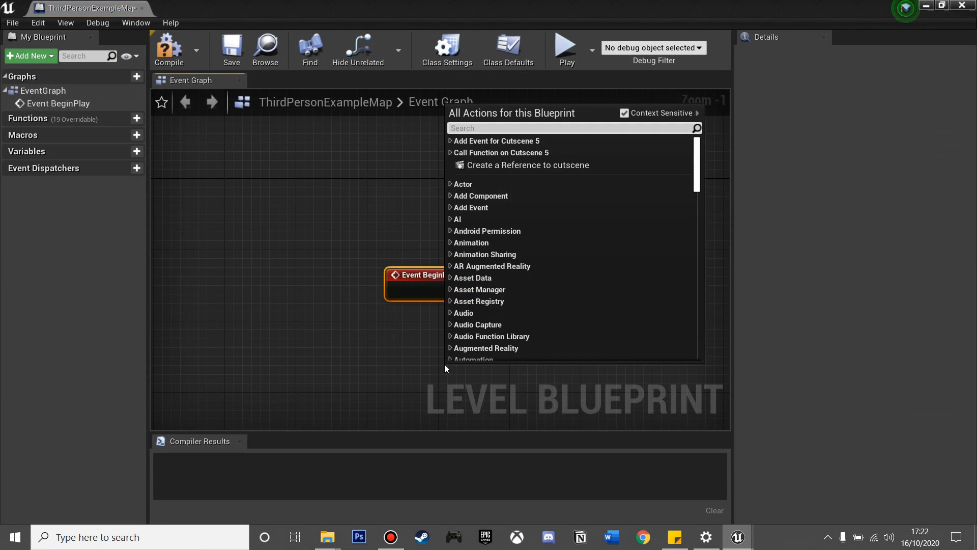
# Step: Create a reference to cutscene in the graph and add a Play (SequencePlayer) node
pyautogui.click(527, 165)
pyautogui.write('play sequen')
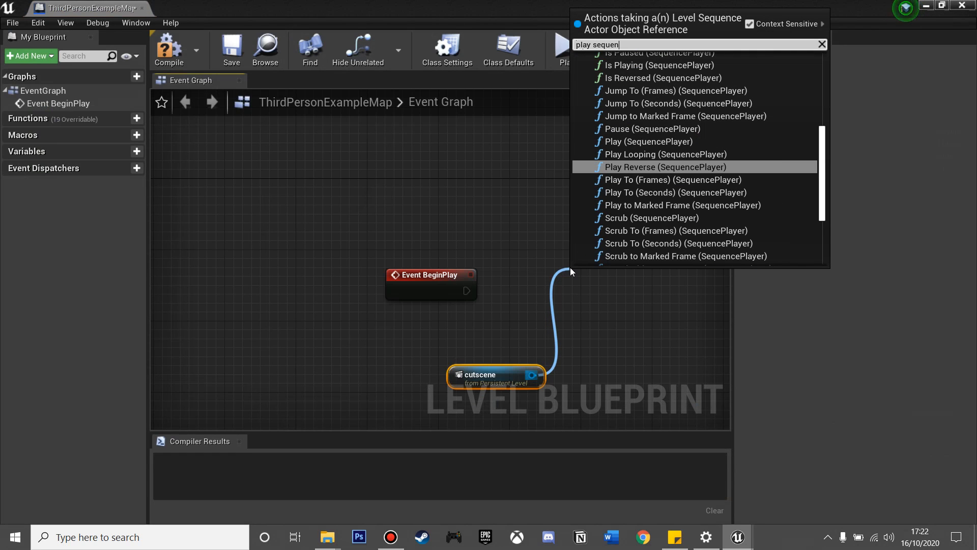
pyautogui.click(648, 142)
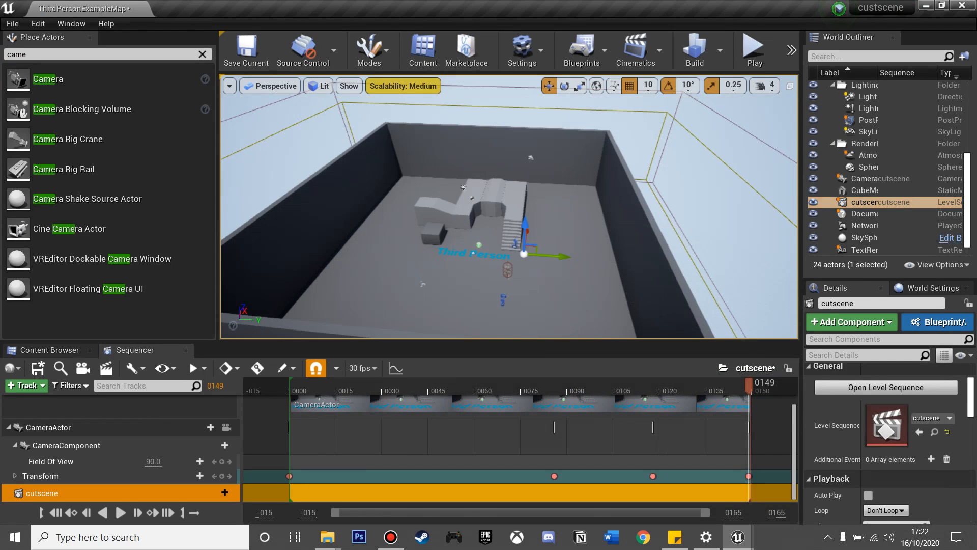
# Step: Reference ThirdPersonCharacter in the Level Blueprint and browse actions for its Character Movement Set Active and Delay
pyautogui.click(580, 50)
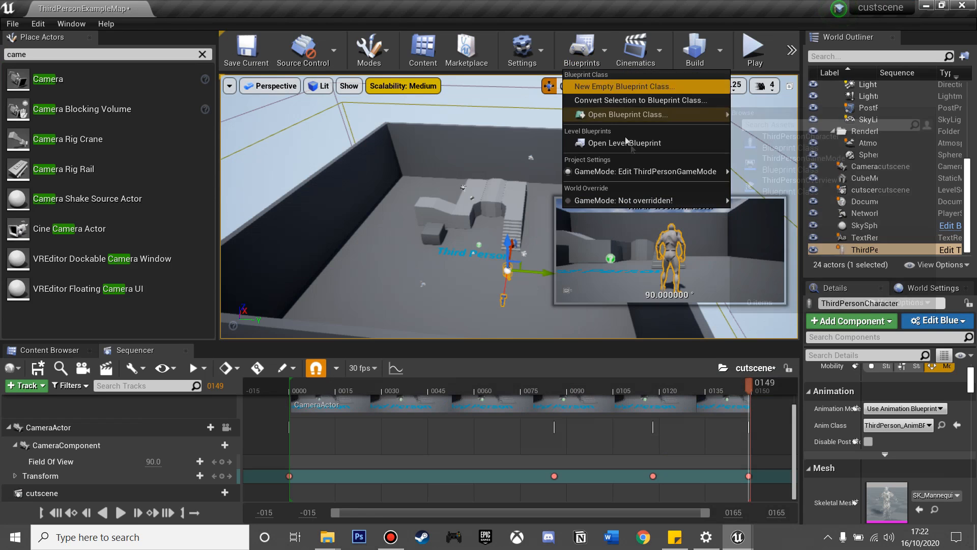
pyautogui.click(623, 142)
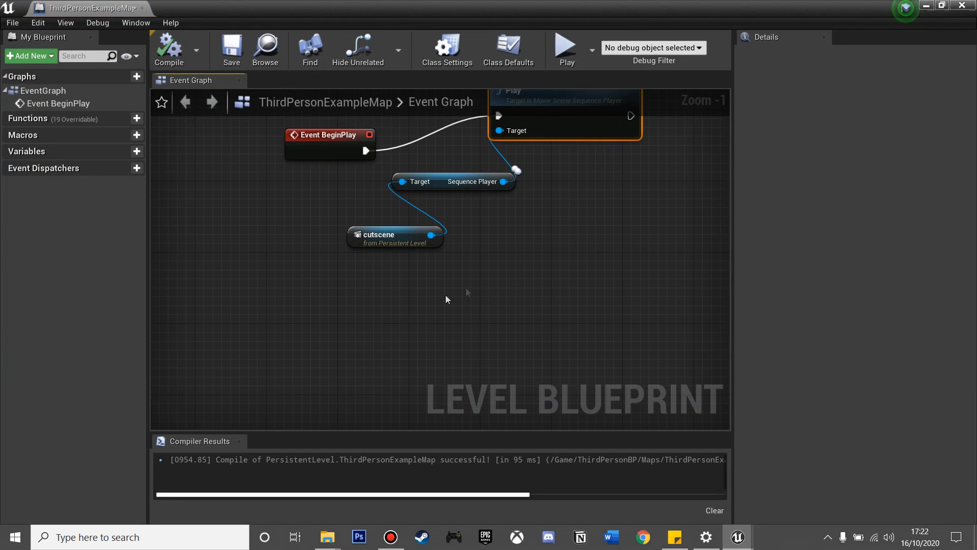
pyautogui.rightClick(445, 299)
pyautogui.write('4')
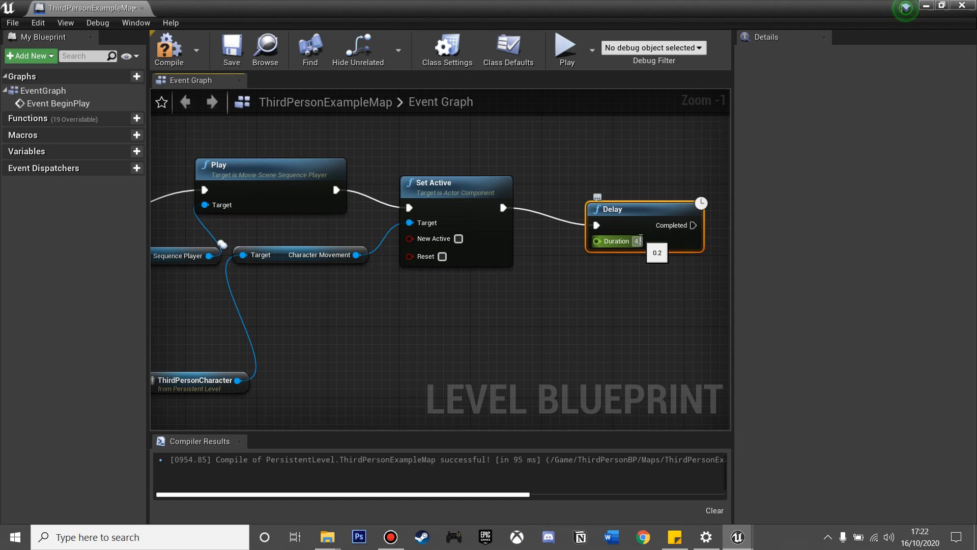
pyautogui.scroll(-3)
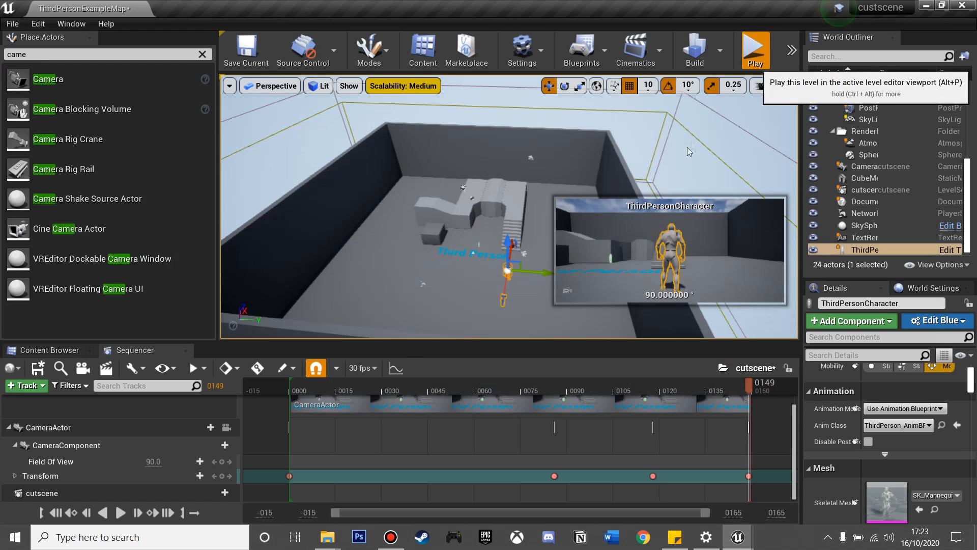
# Step: Play the level in the viewport to watch the cutscene camera shot
pyautogui.click(754, 50)
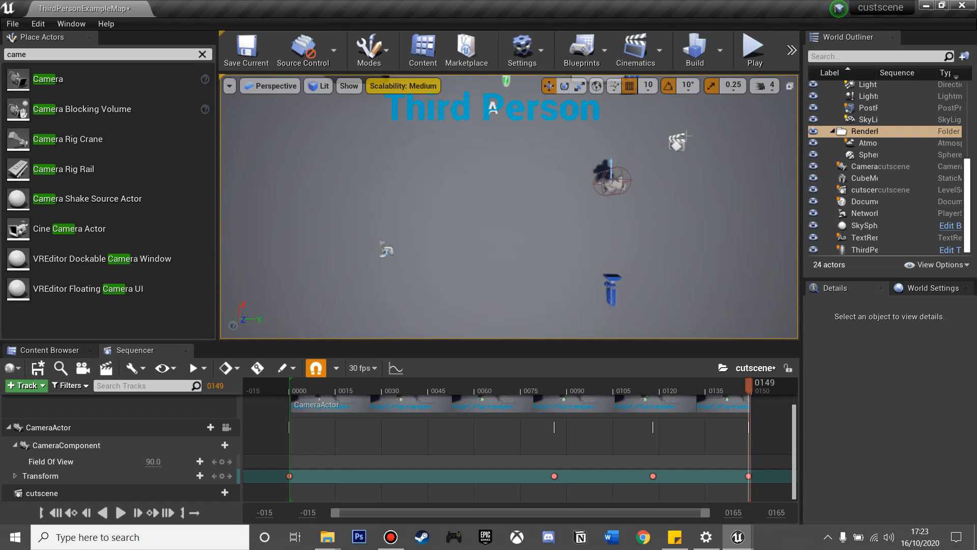
pyautogui.click(752, 49)
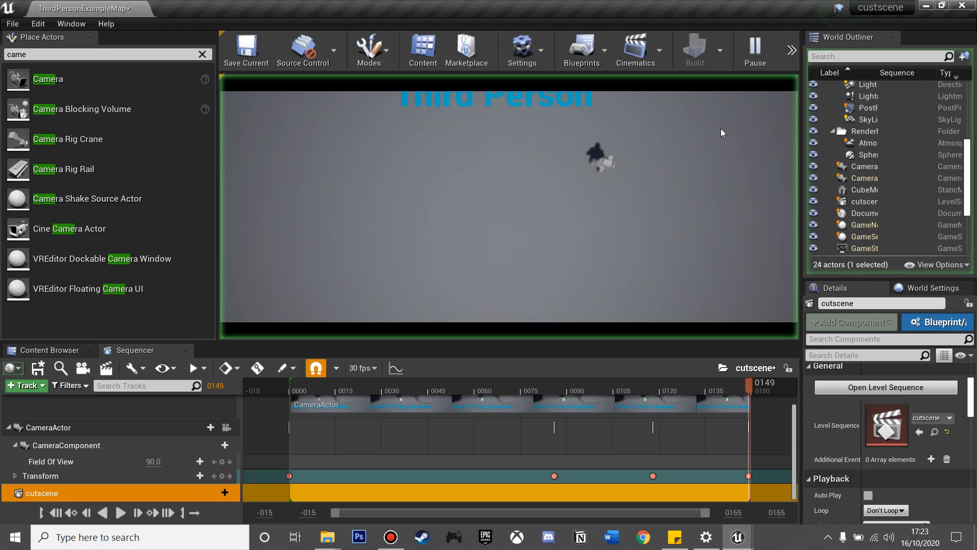